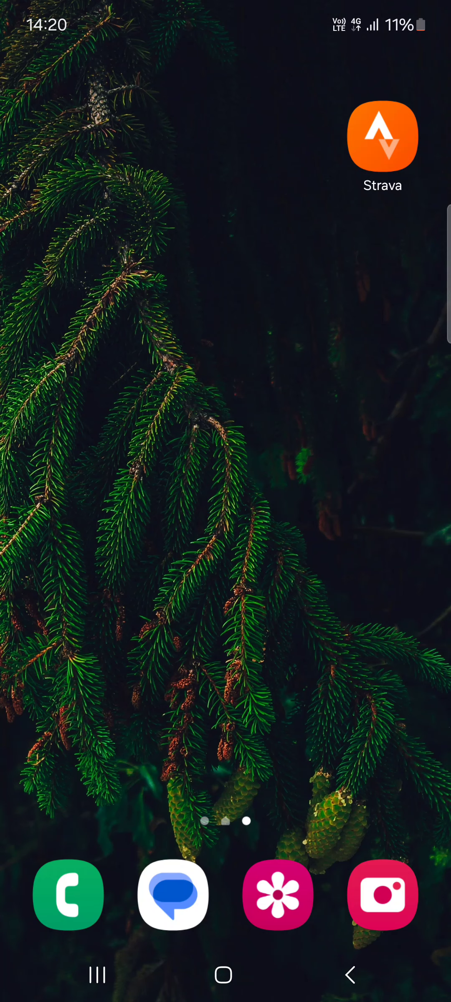
- Launch Strava from the Android home screen
click(379, 137)
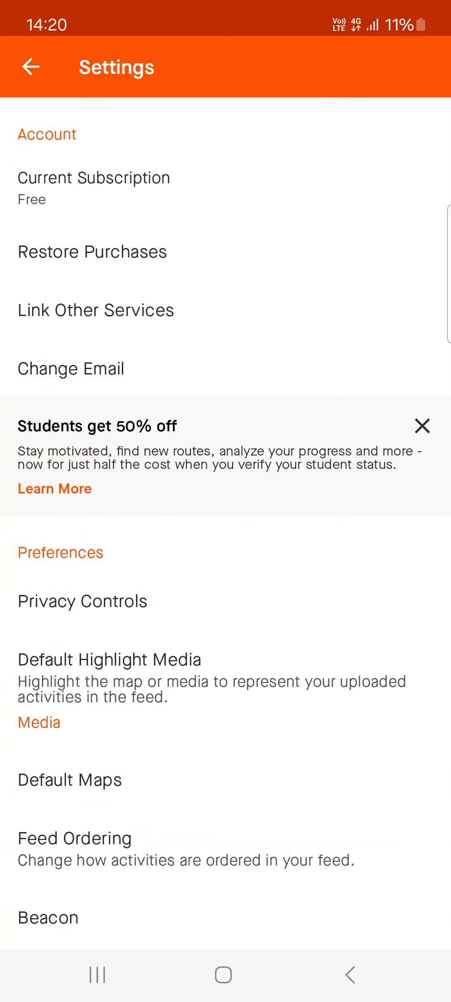
- Return to the home feed, then reach Change Email through the Settings gear
click(31, 67)
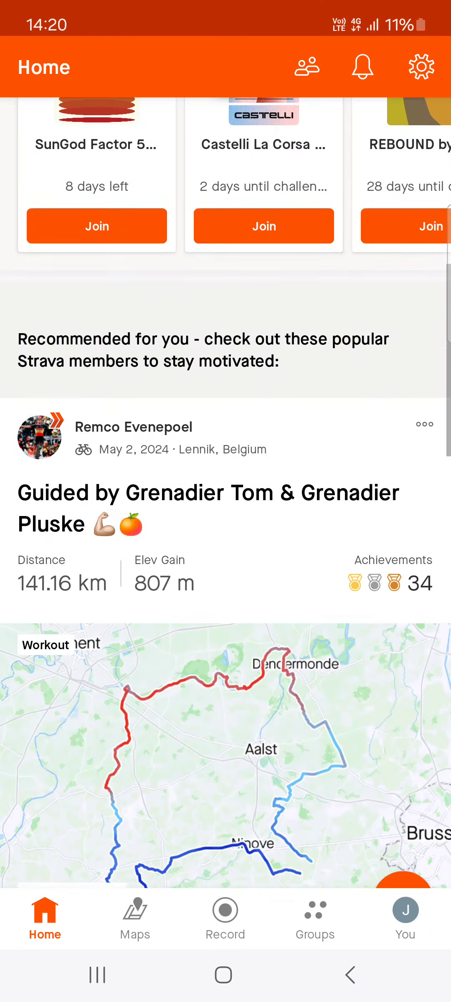
scroll(down, 3)
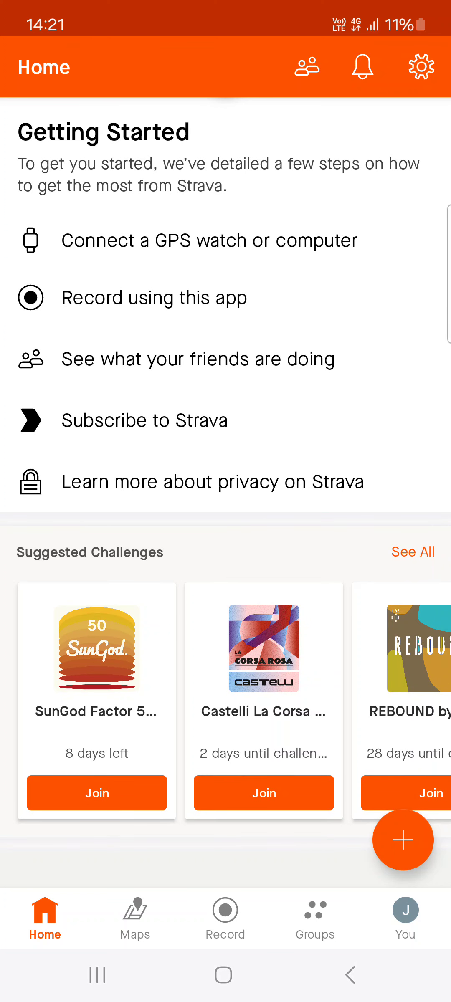
click(421, 68)
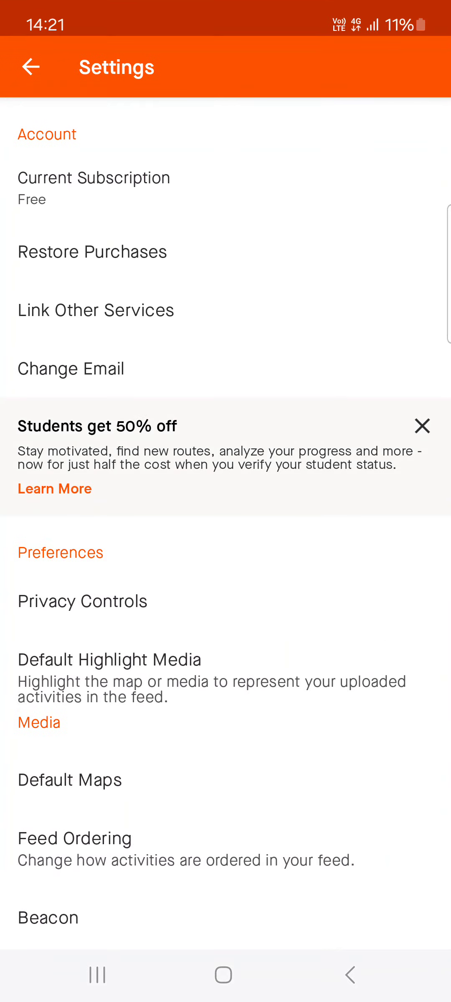
click(71, 369)
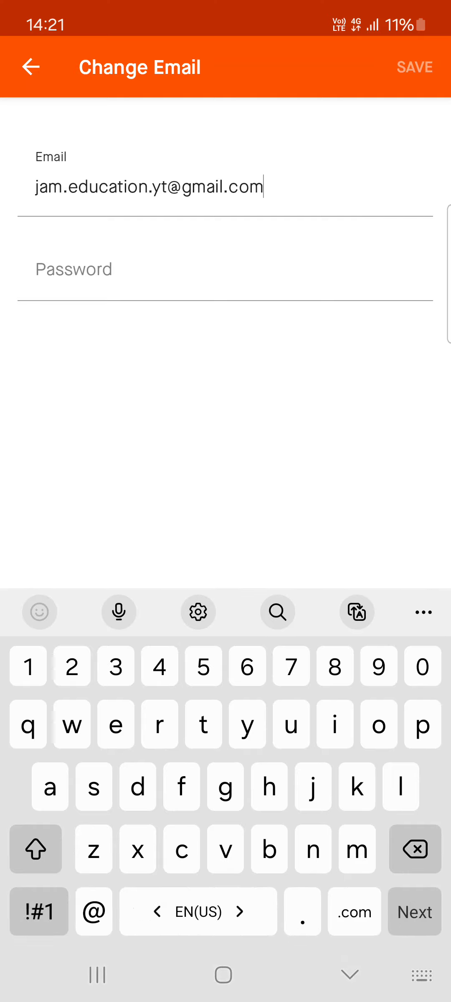